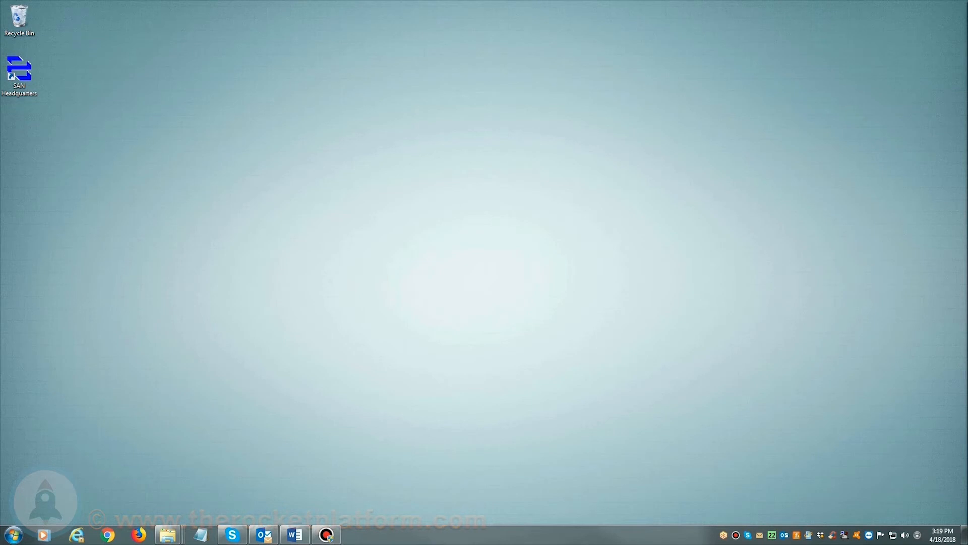
- Open SAN Headquarters and launch Group Manager from TopTenGroup's right-click menu
left_click(19, 74)
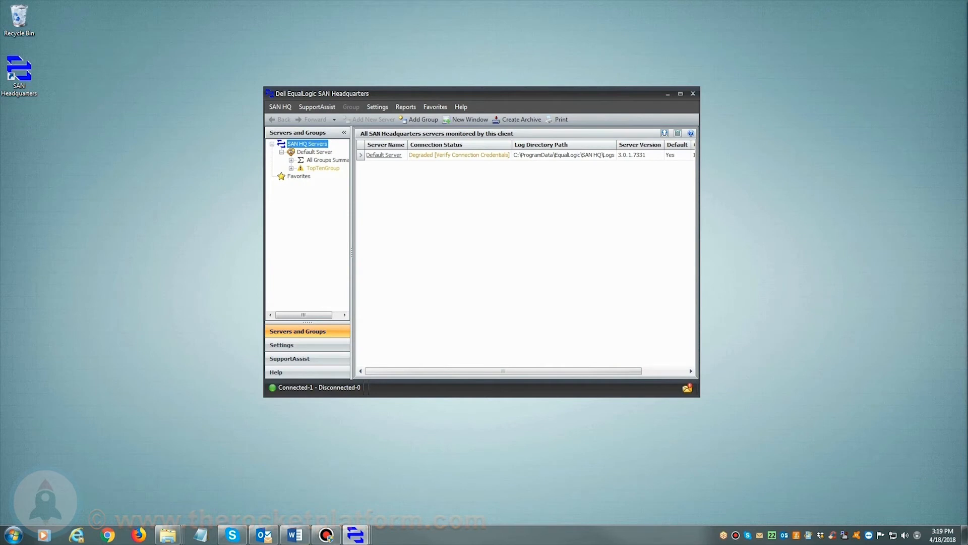
left_click(322, 167)
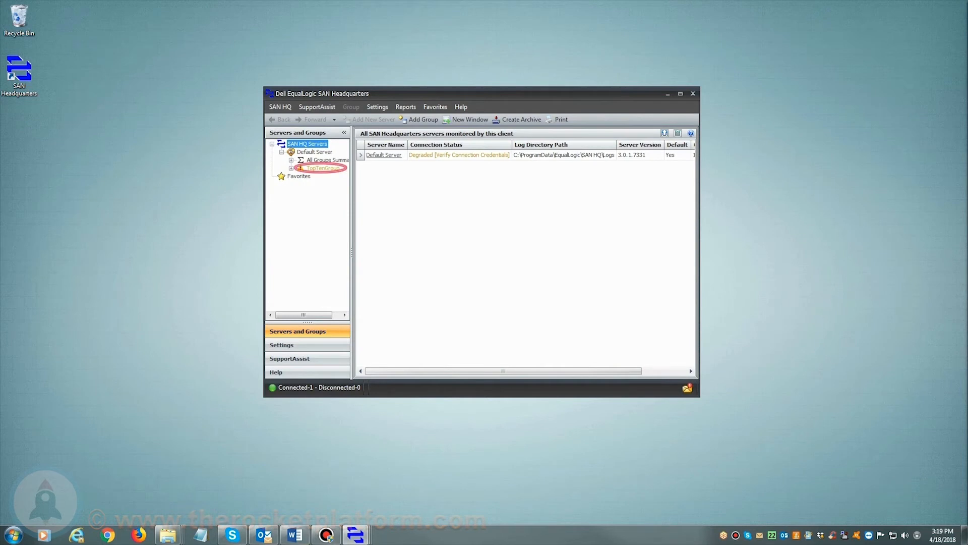
right_click(320, 168)
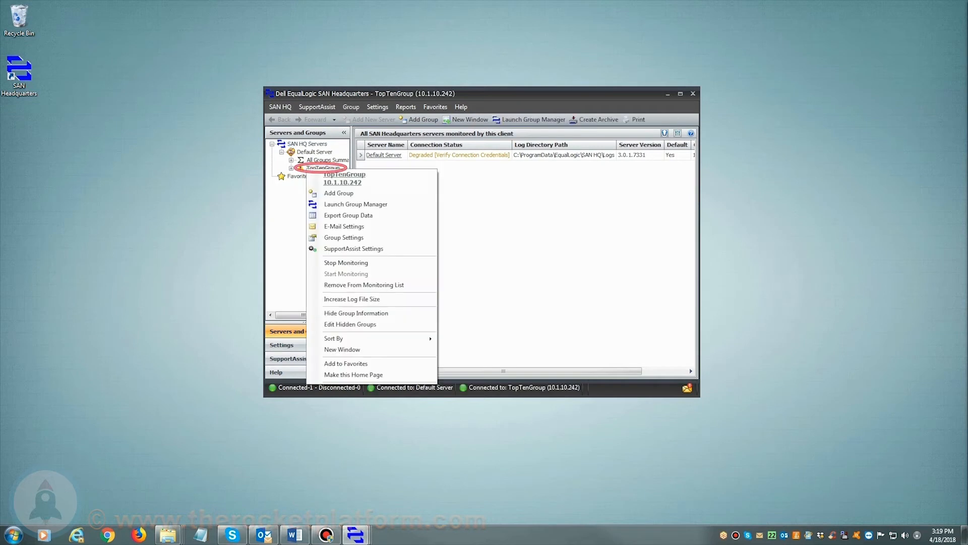
mouse_move(355, 203)
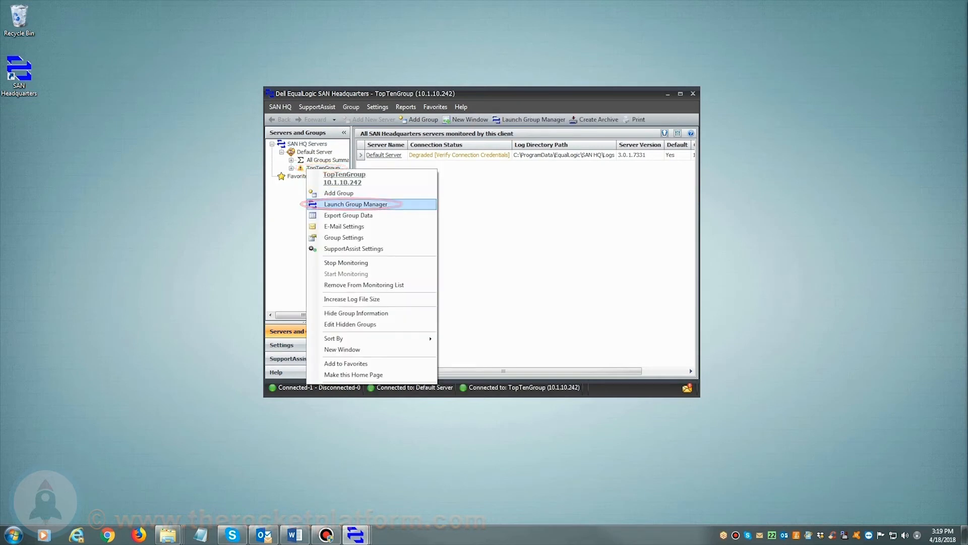
left_click(356, 204)
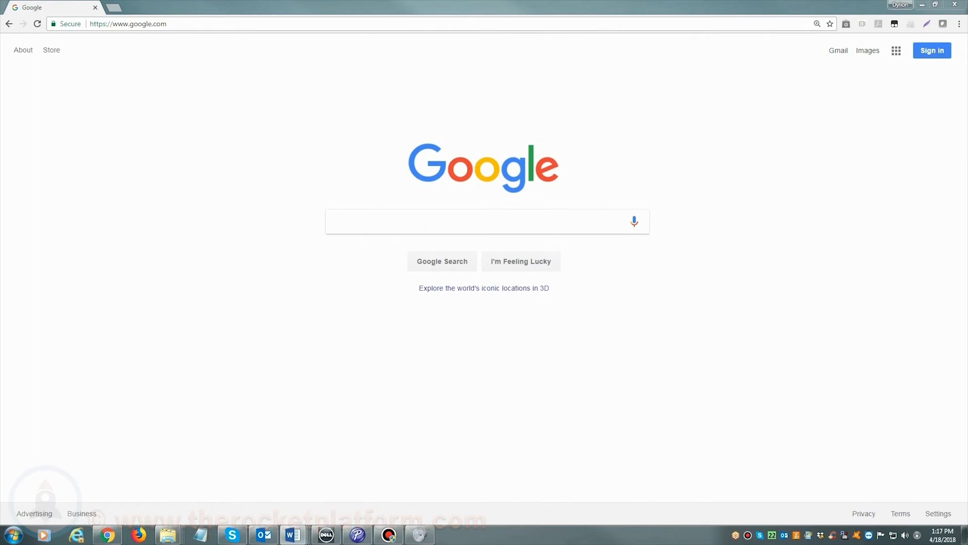
- Go to 10.1.10.242, launch Group Manager as an application, and log in
left_click(128, 24)
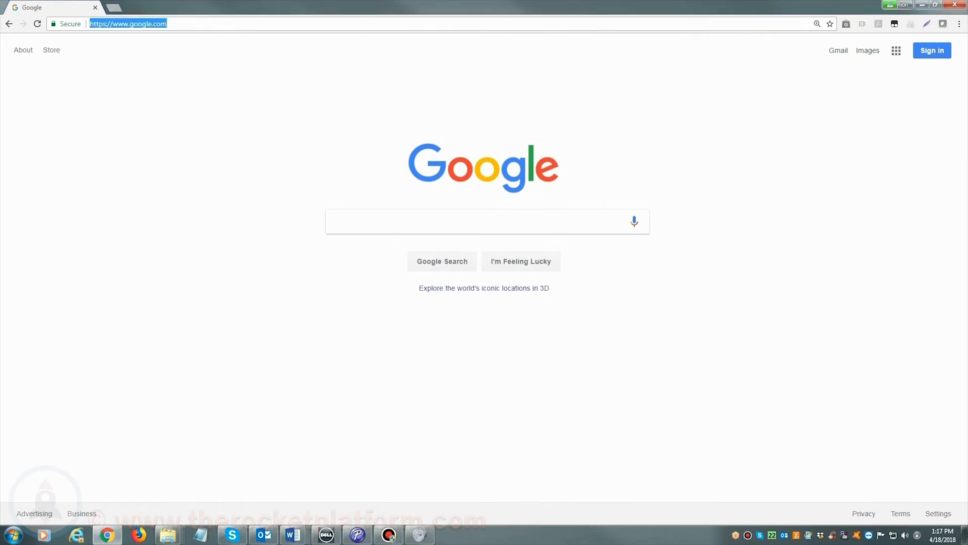
type("10.1.10.242")
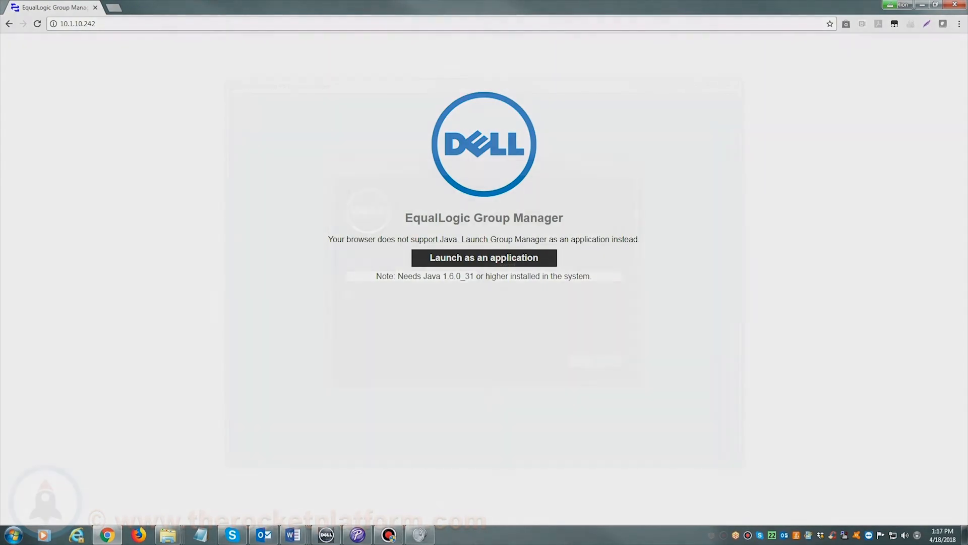
left_click(483, 258)
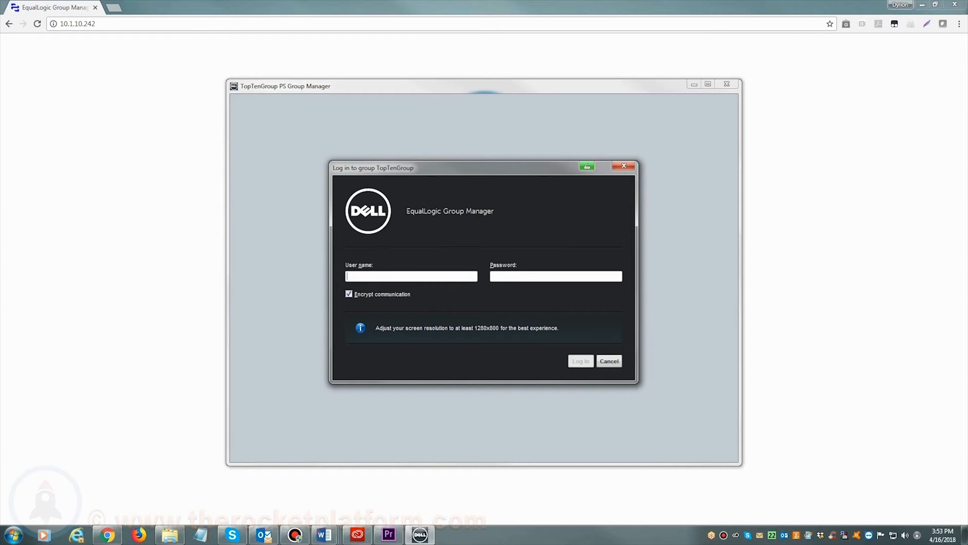
left_click(579, 360)
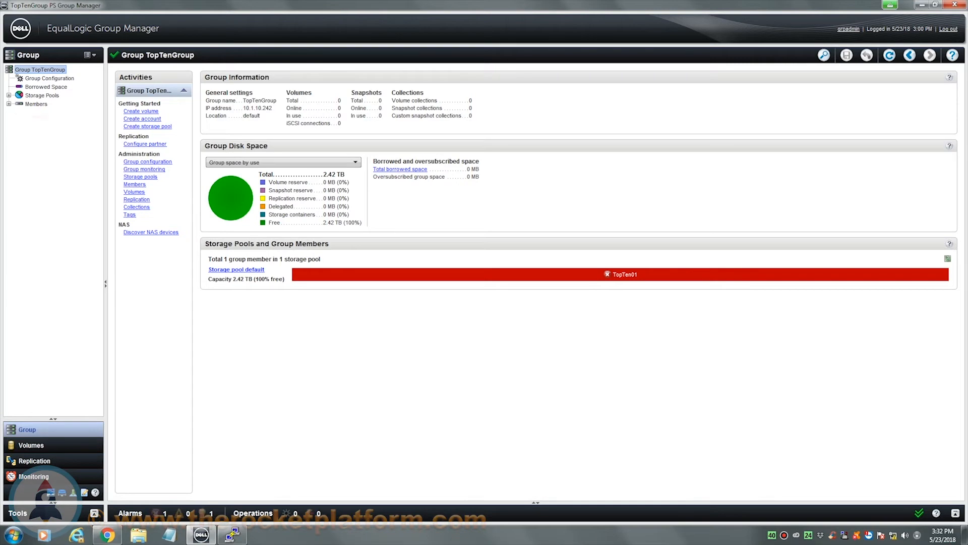
- Select member TopTen01 under Members and start its LEDs flashing from Maintenance
left_click(8, 104)
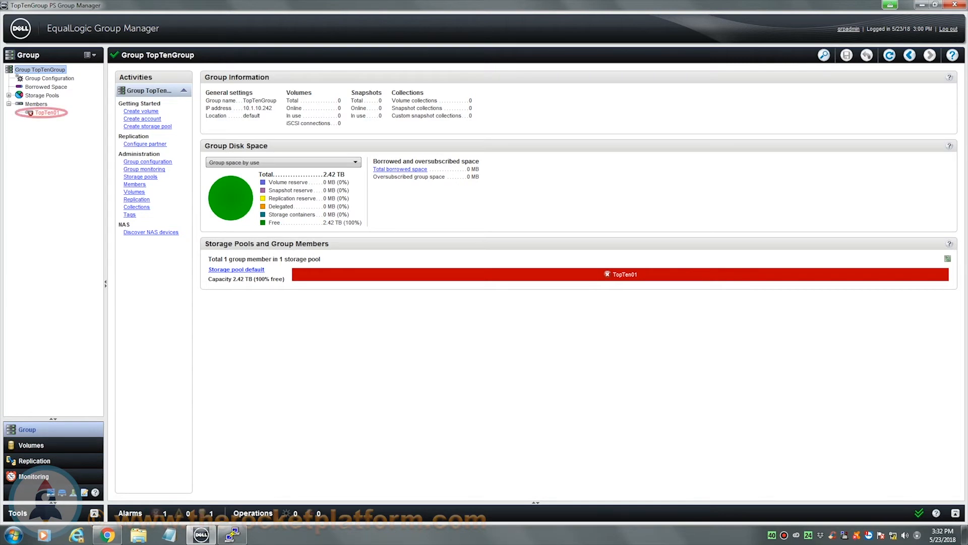
left_click(46, 113)
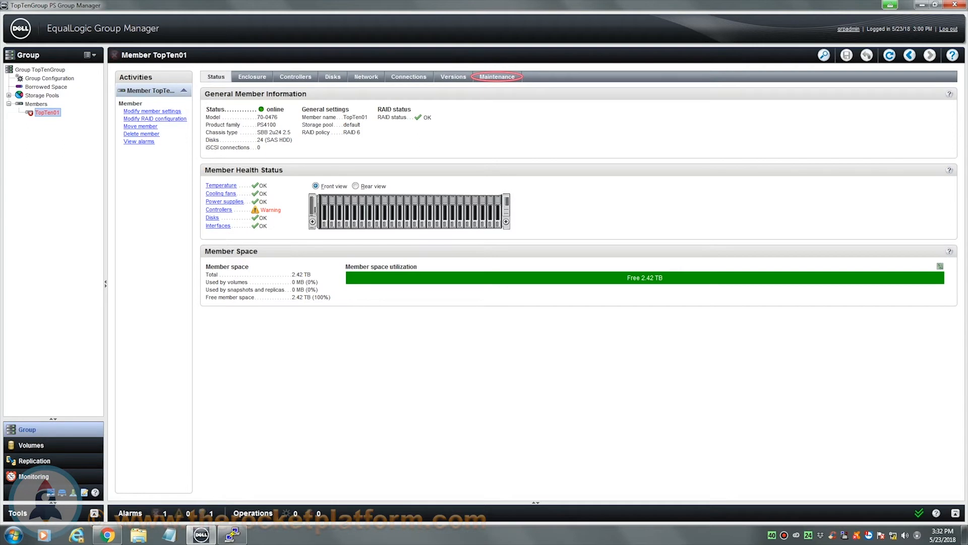
left_click(496, 77)
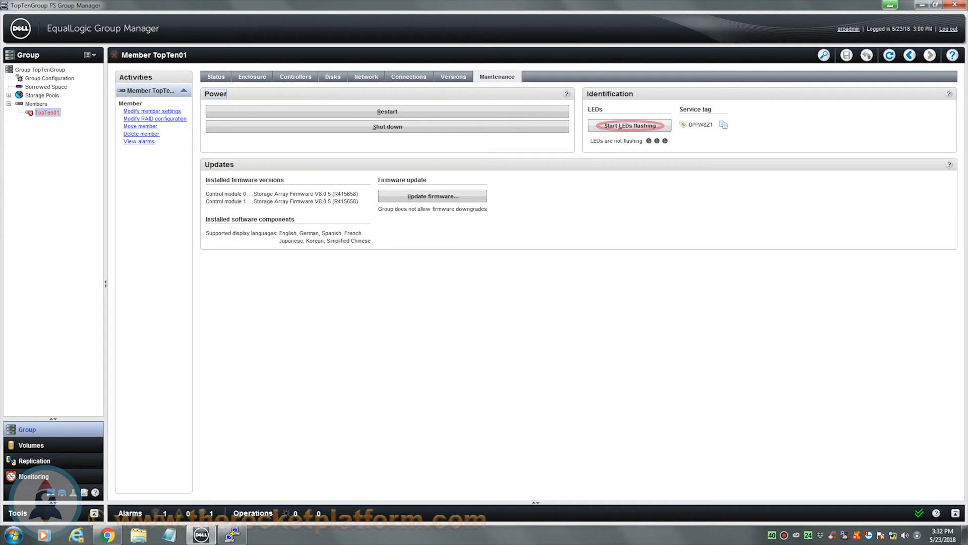
left_click(629, 125)
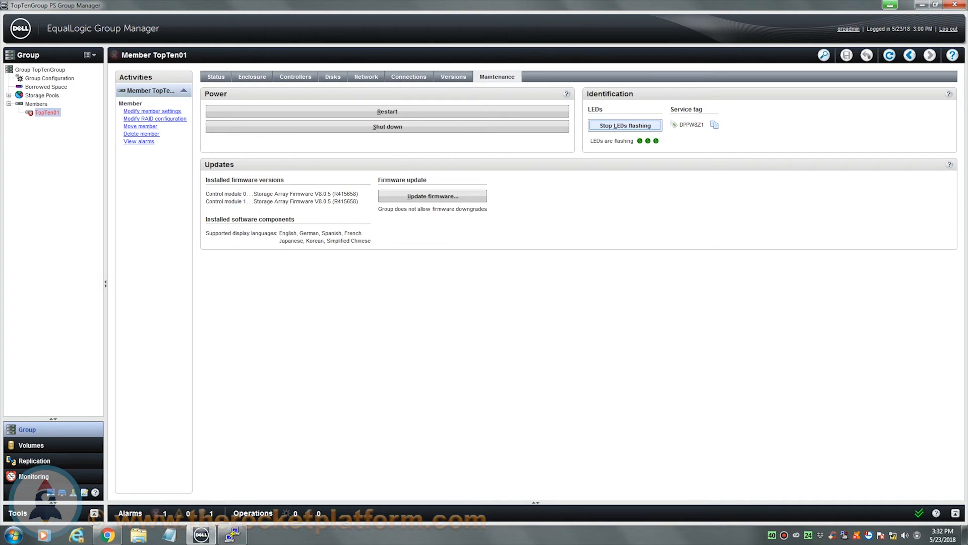
mouse_move(295, 77)
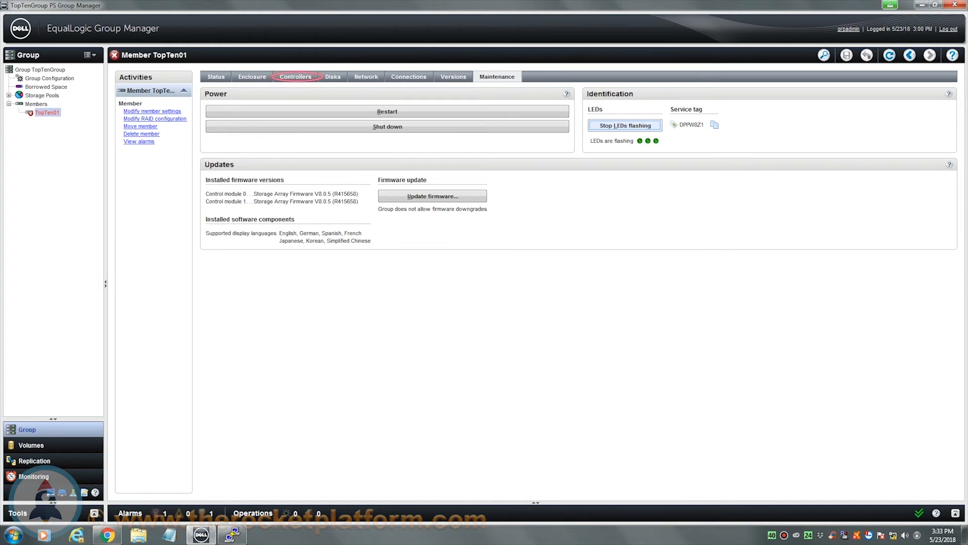
- View TopTen01's Controllers tab, where slot 1's battery shows low voltage
left_click(295, 76)
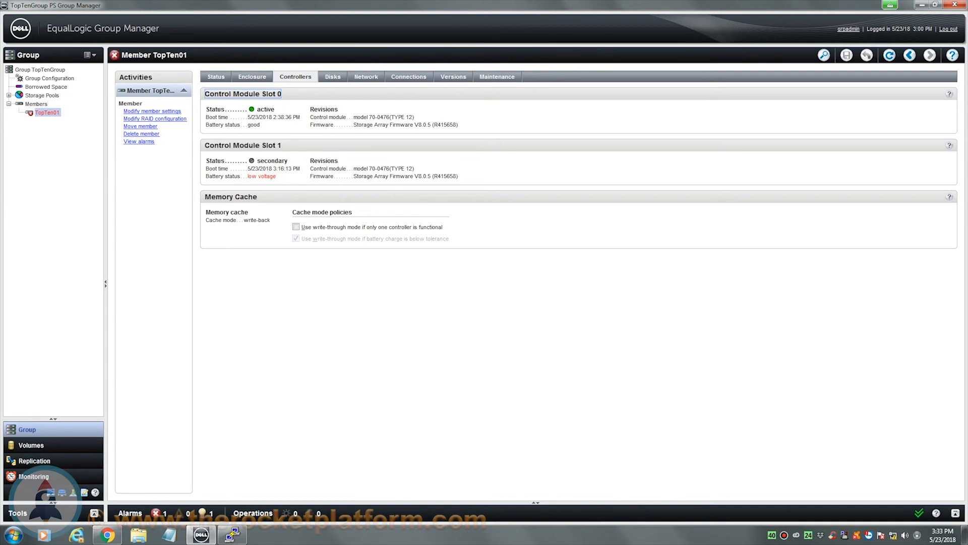
- Refresh and restart TopTen01 from Maintenance, then recheck its controllers
left_click(889, 55)
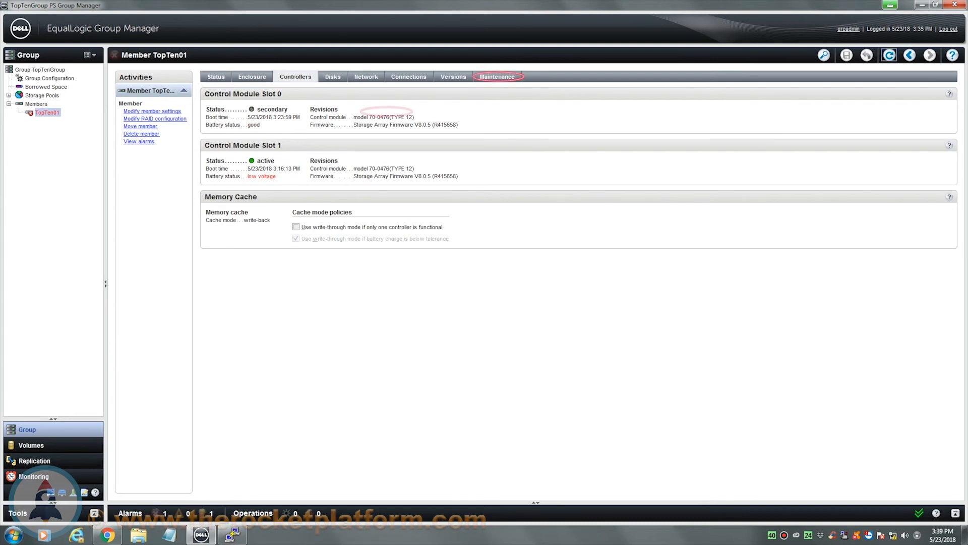
left_click(496, 76)
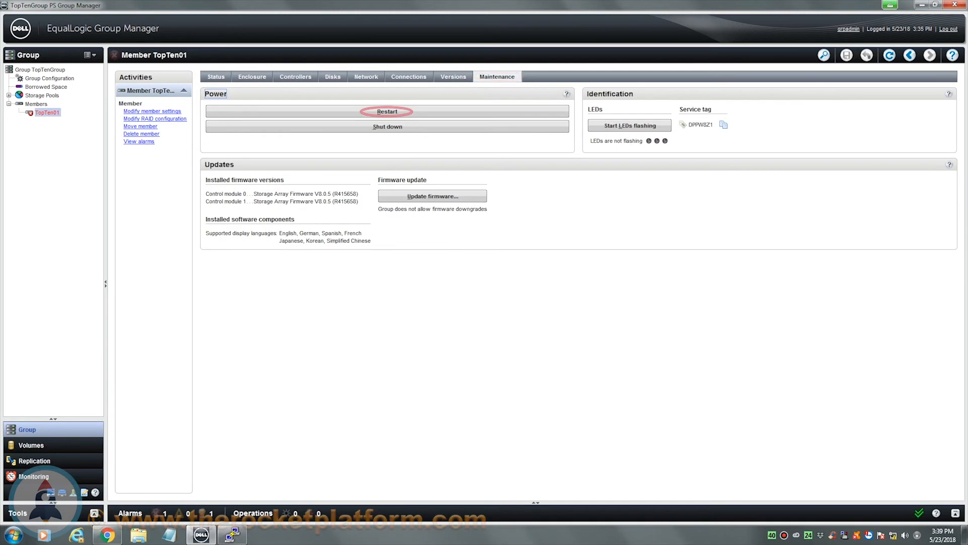
left_click(388, 111)
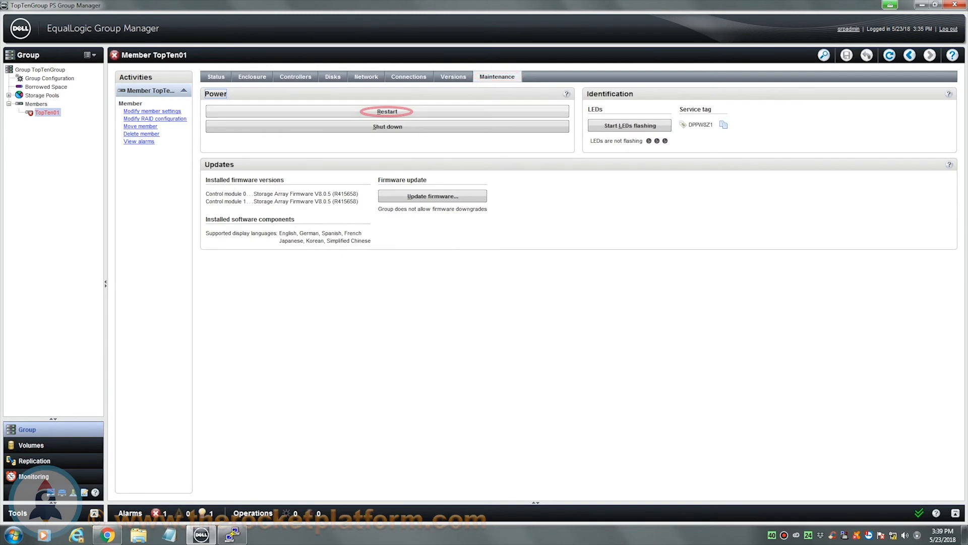
left_click(387, 111)
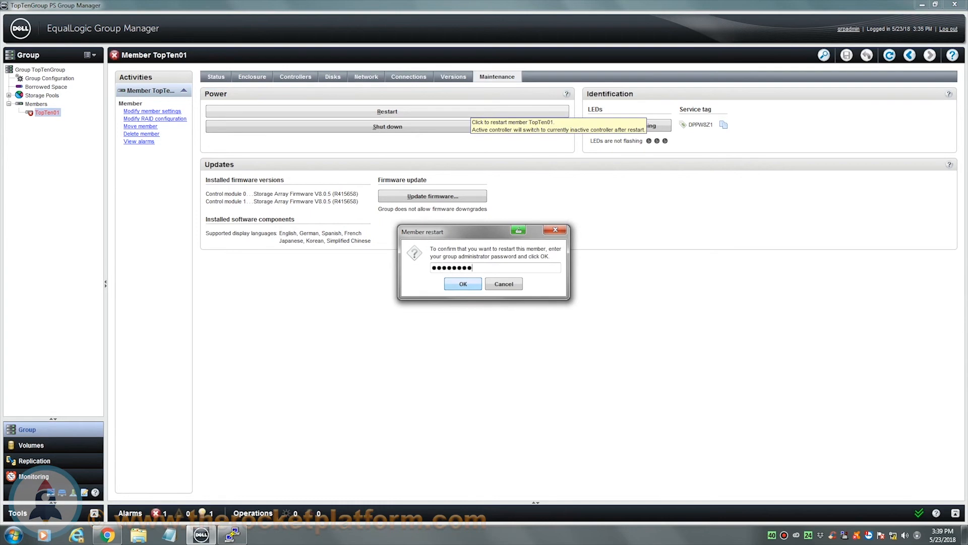
left_click(462, 283)
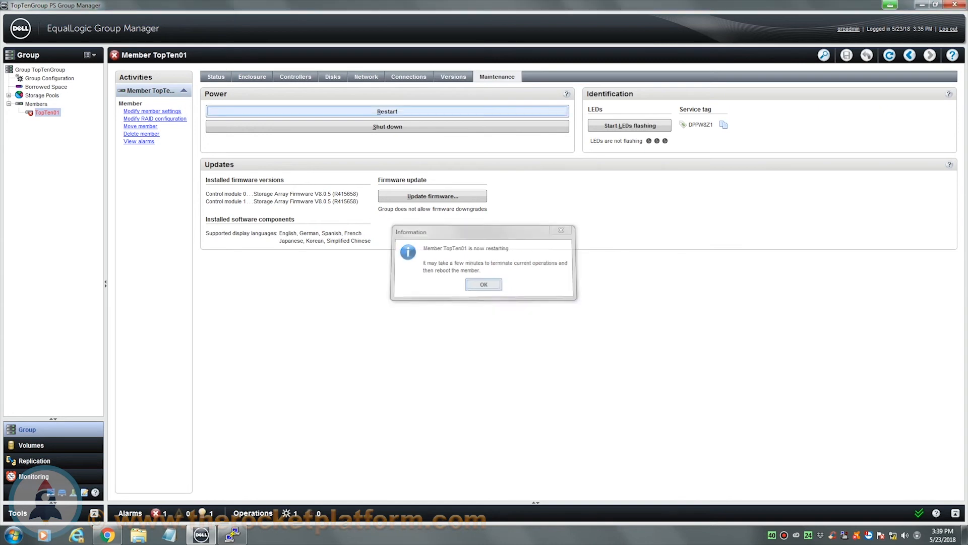
left_click(483, 284)
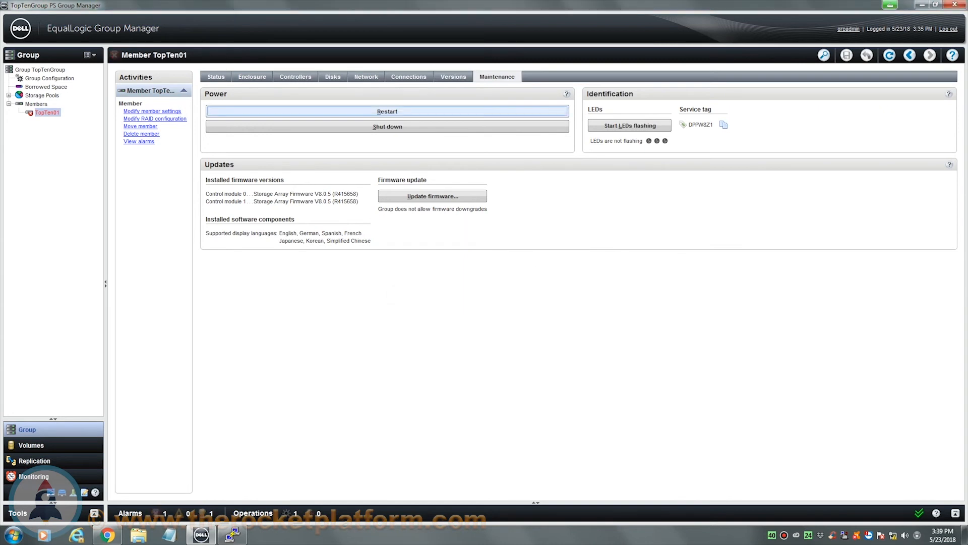
left_click(295, 77)
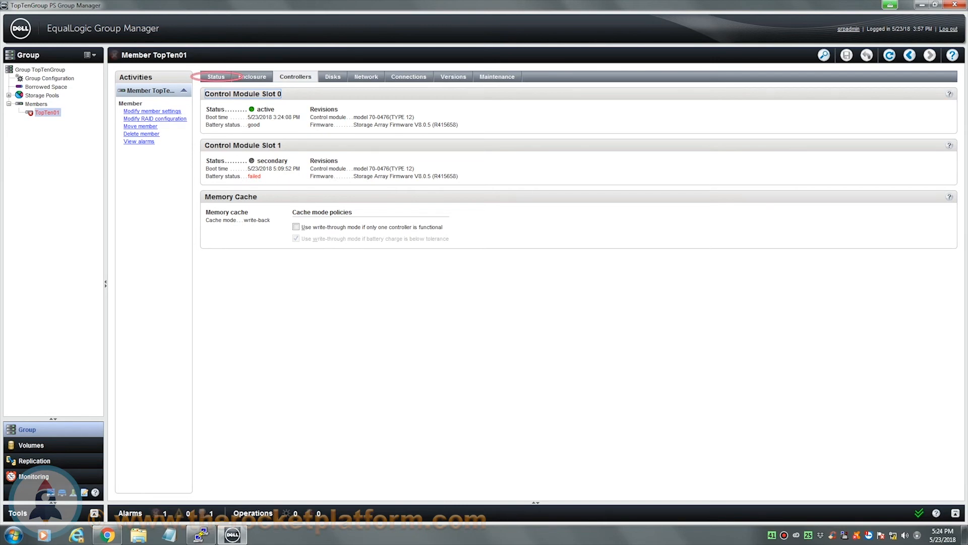
- Show TopTen01's Status tab with the Rear view of the chassis selected
left_click(215, 76)
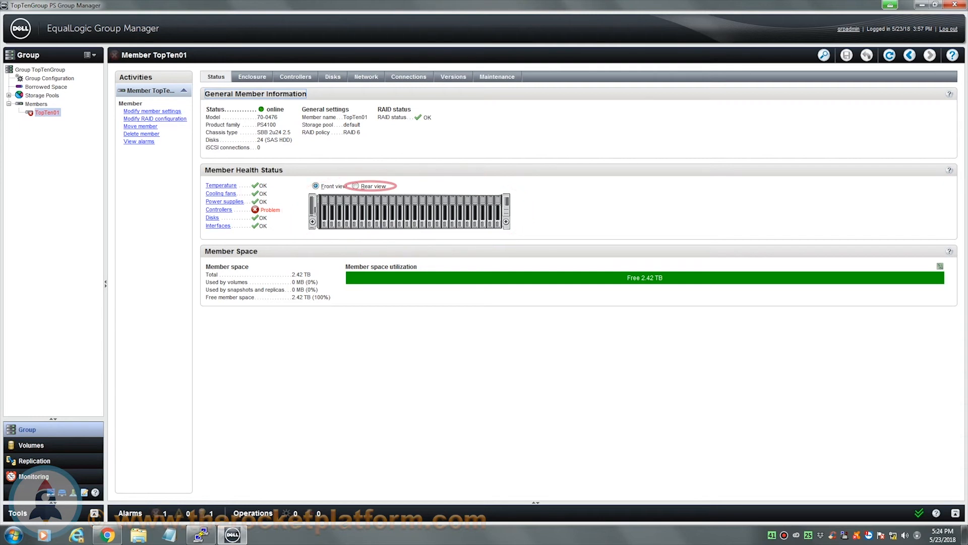
left_click(356, 187)
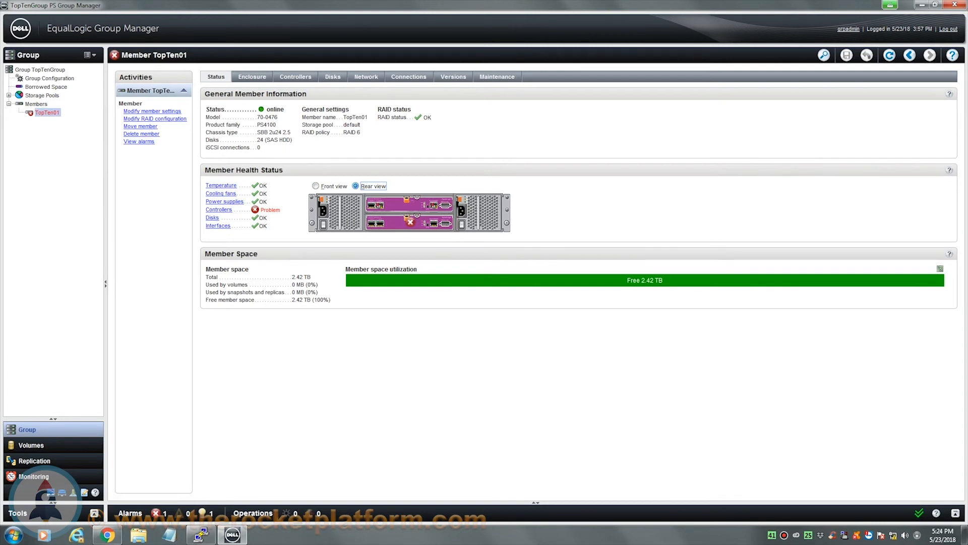
mouse_move(409, 221)
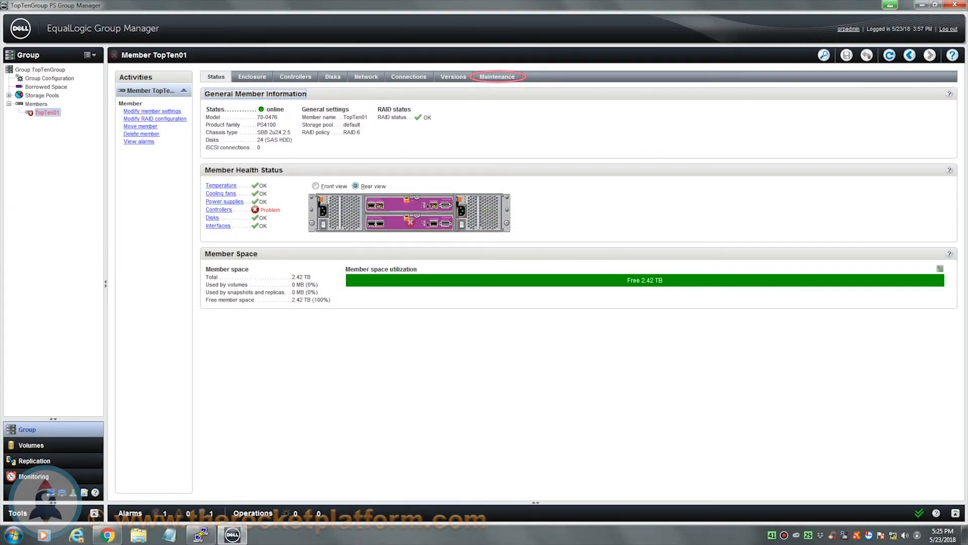
- Start TopTen01's LEDs flashing again from the Maintenance tab
left_click(496, 76)
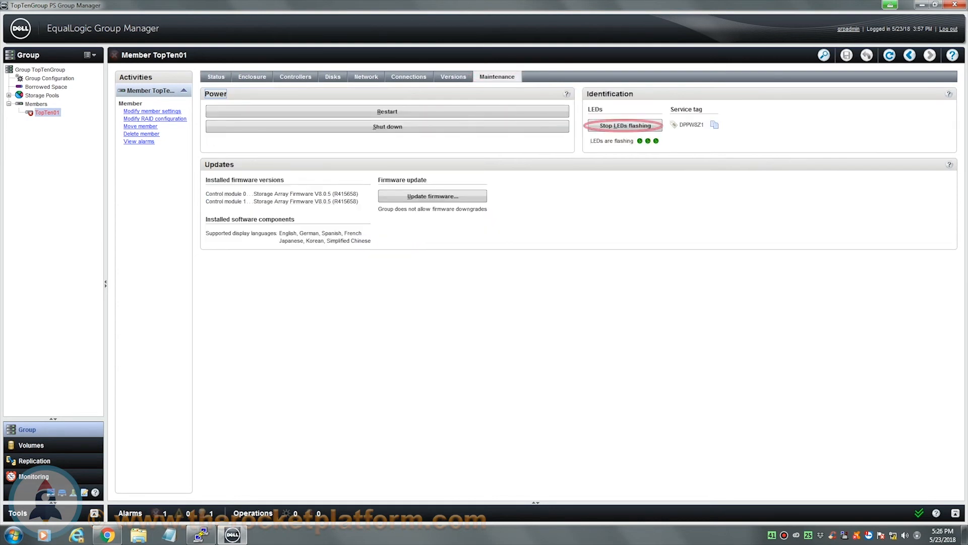
left_click(623, 125)
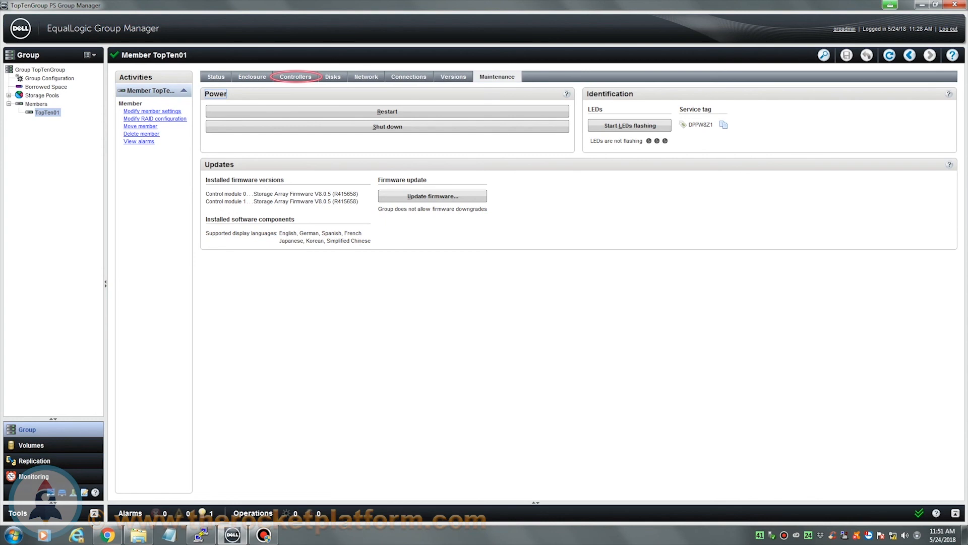
- View TopTen01's Controllers tab showing both control module batteries as good
left_click(296, 76)
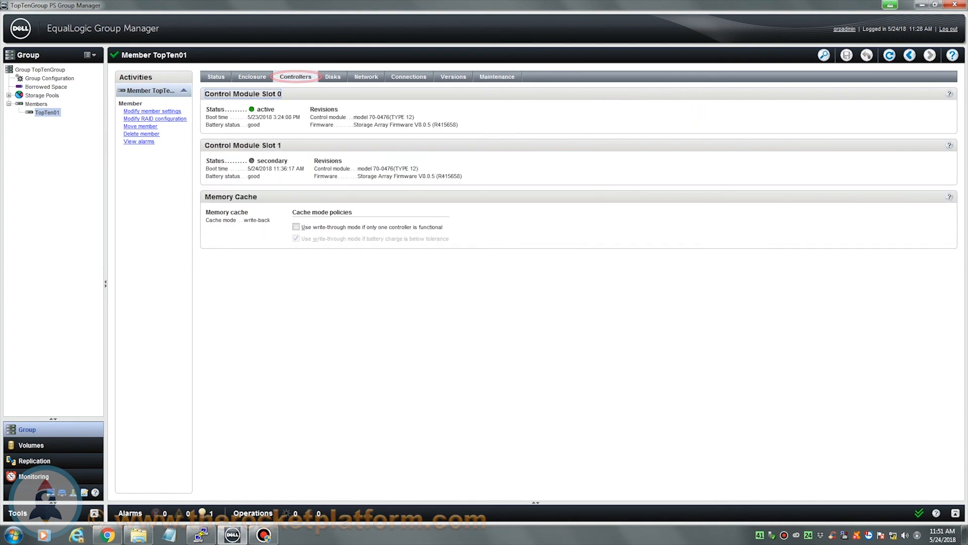